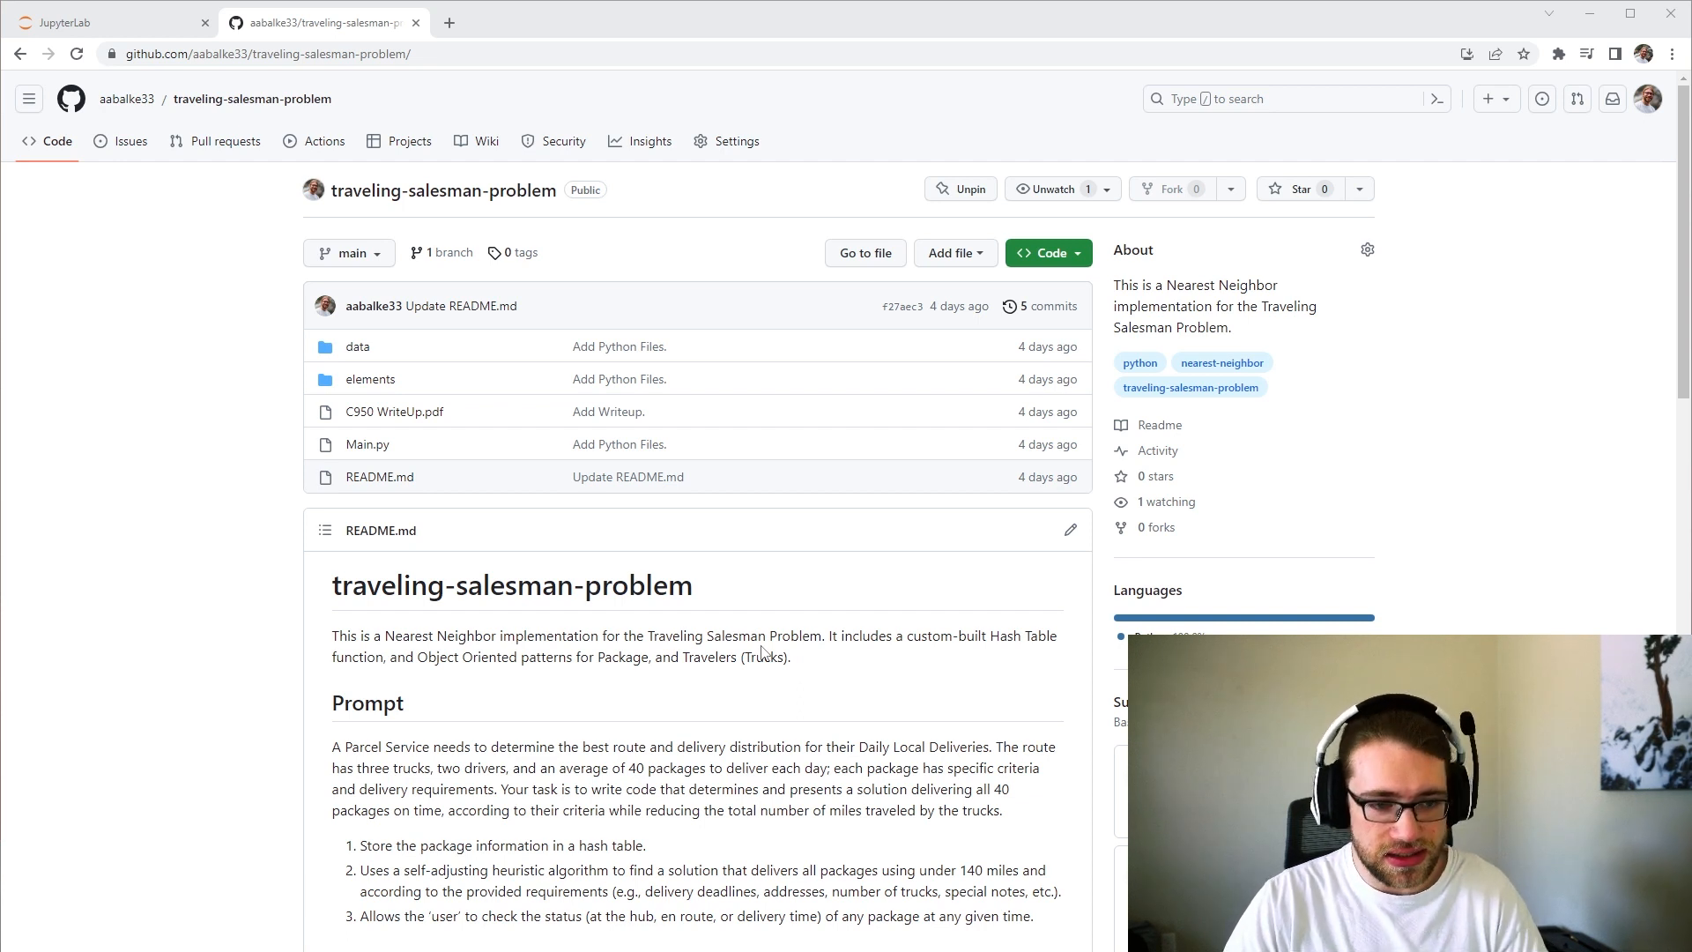
mouse_move(369, 379)
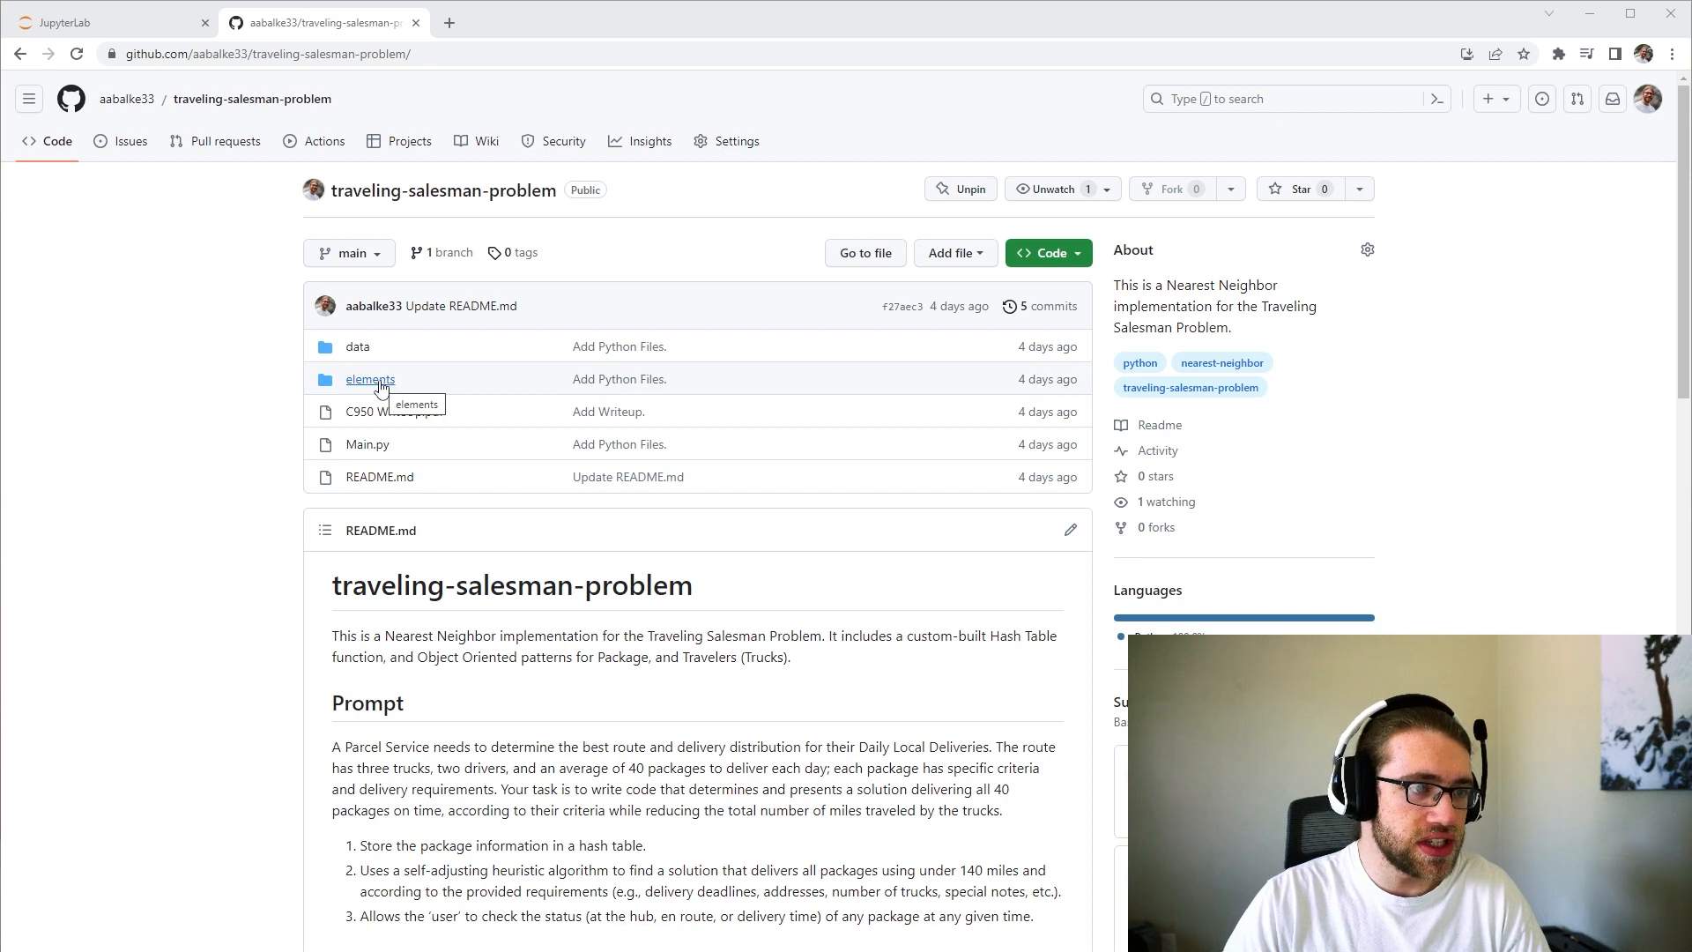
- View HashTable.py in the elements folder, then return to the elements listing
click(368, 379)
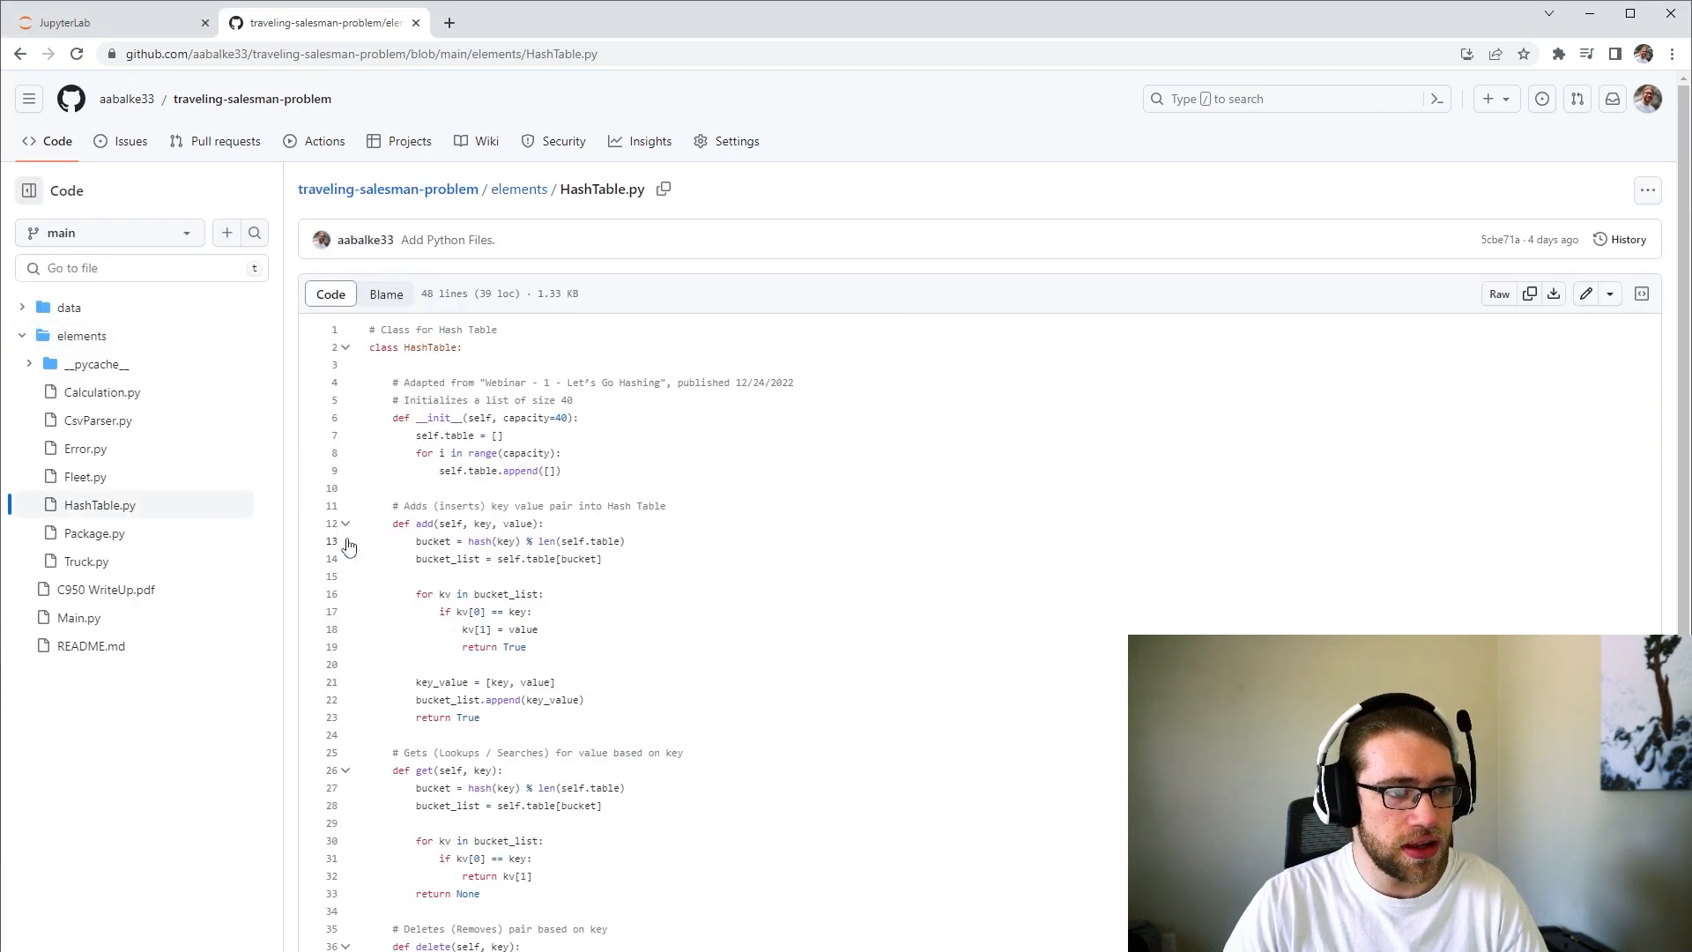
scroll(down, 3)
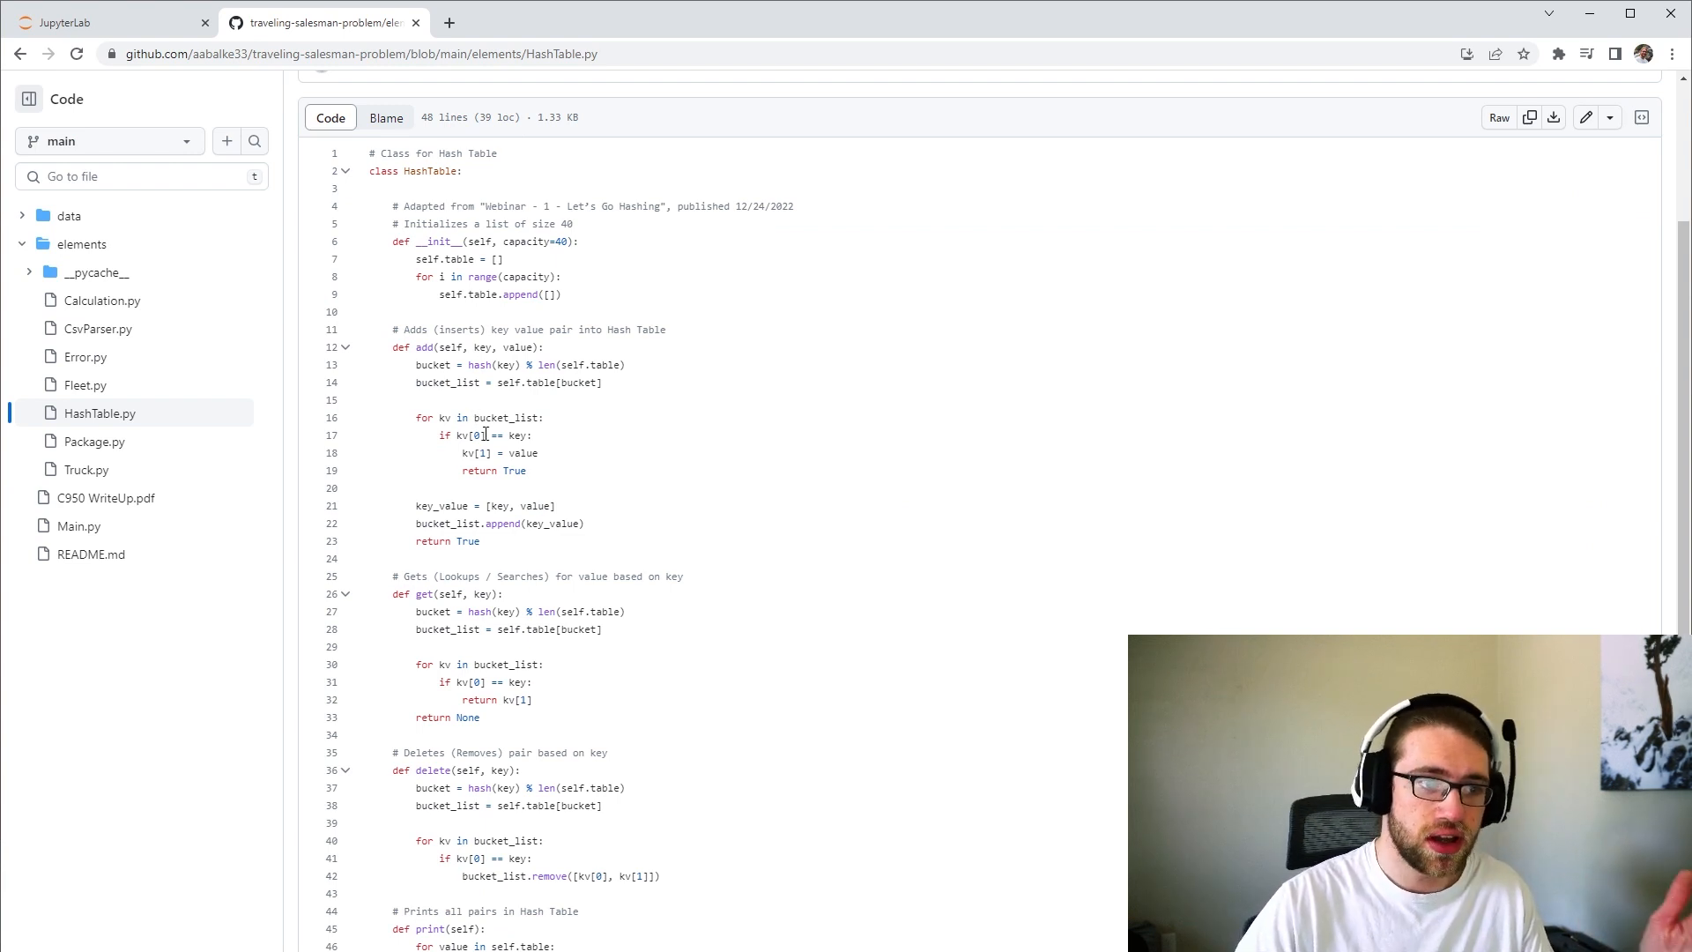
scroll(down, 3)
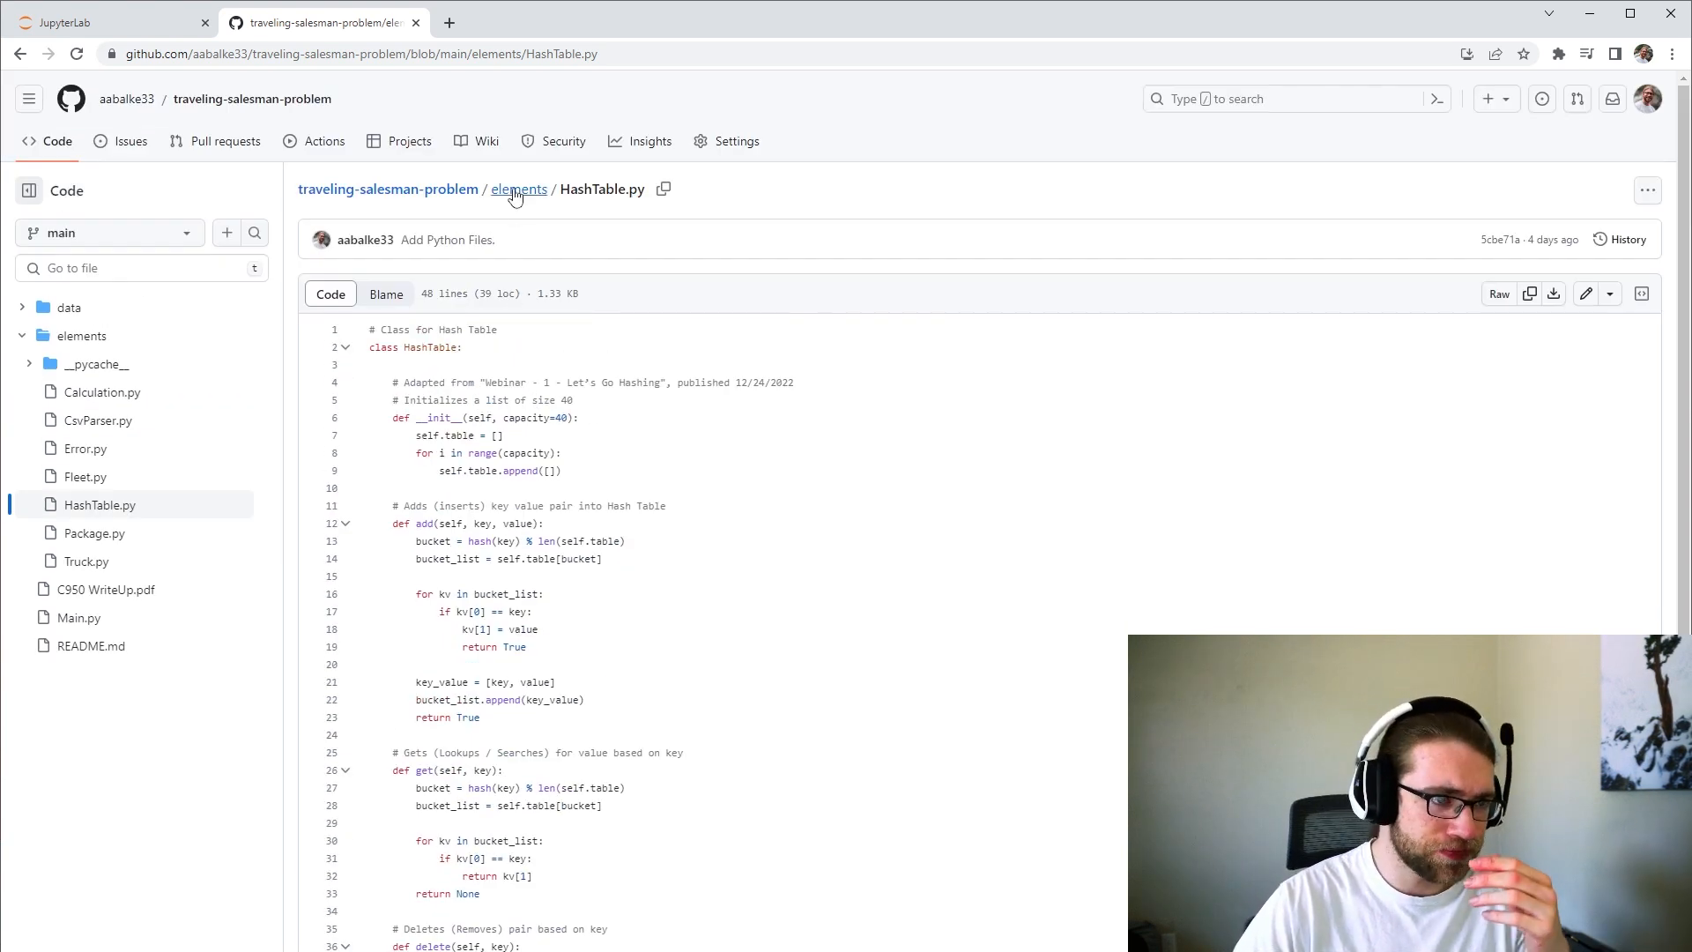
click(518, 188)
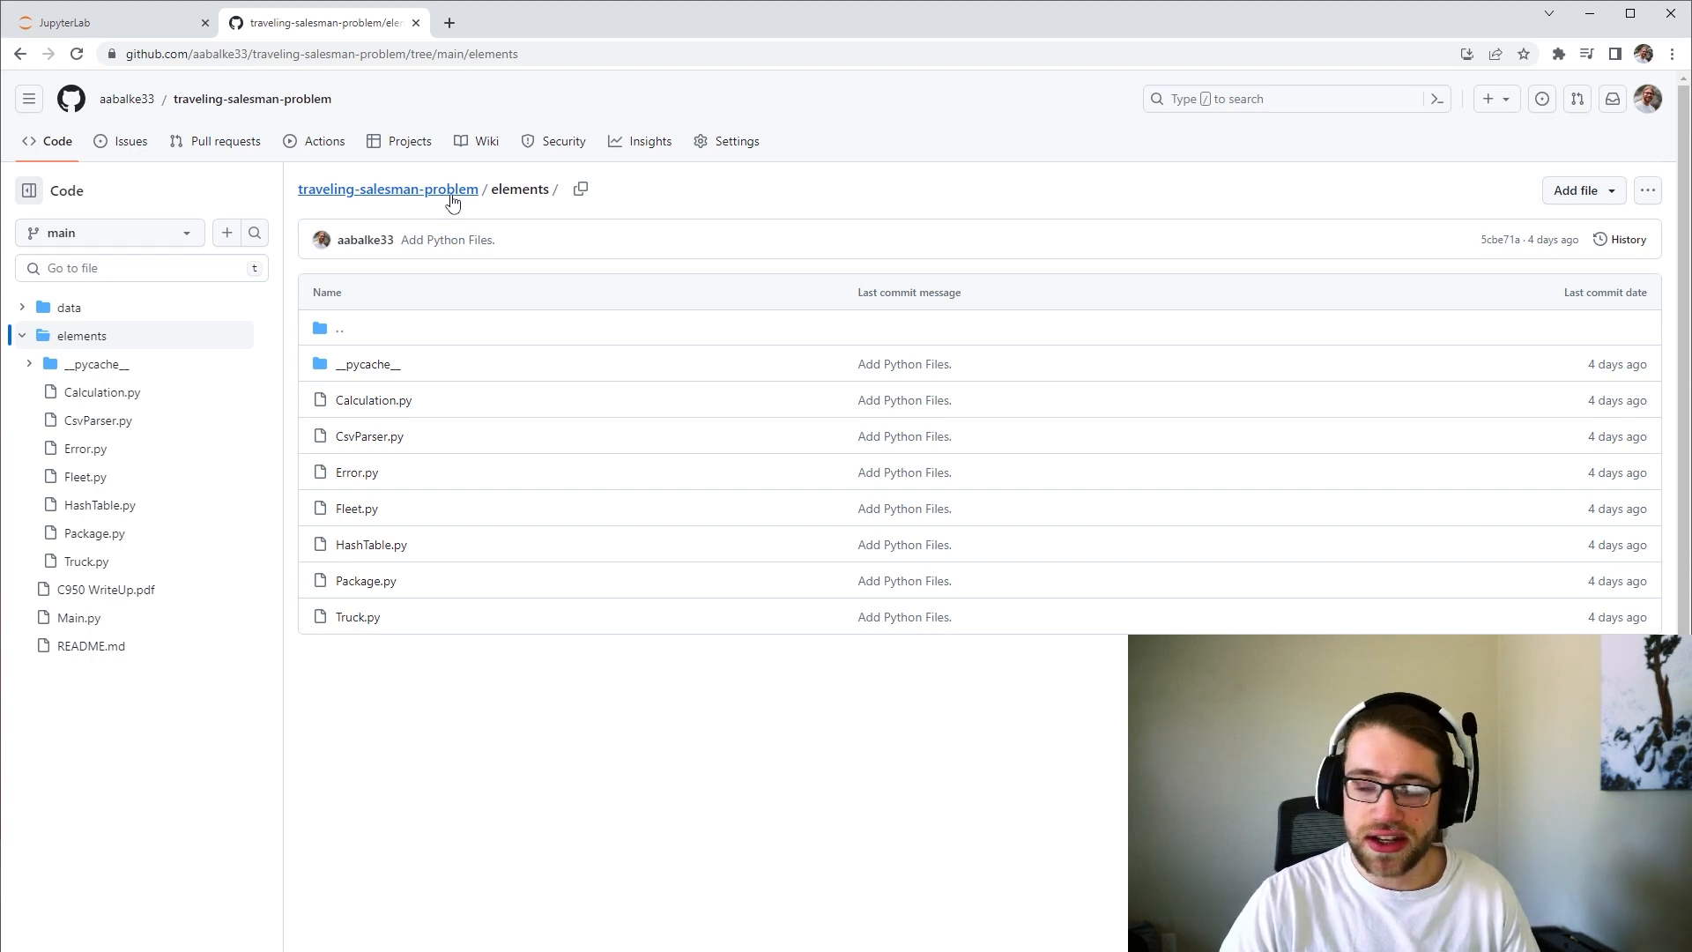
mouse_move(358, 617)
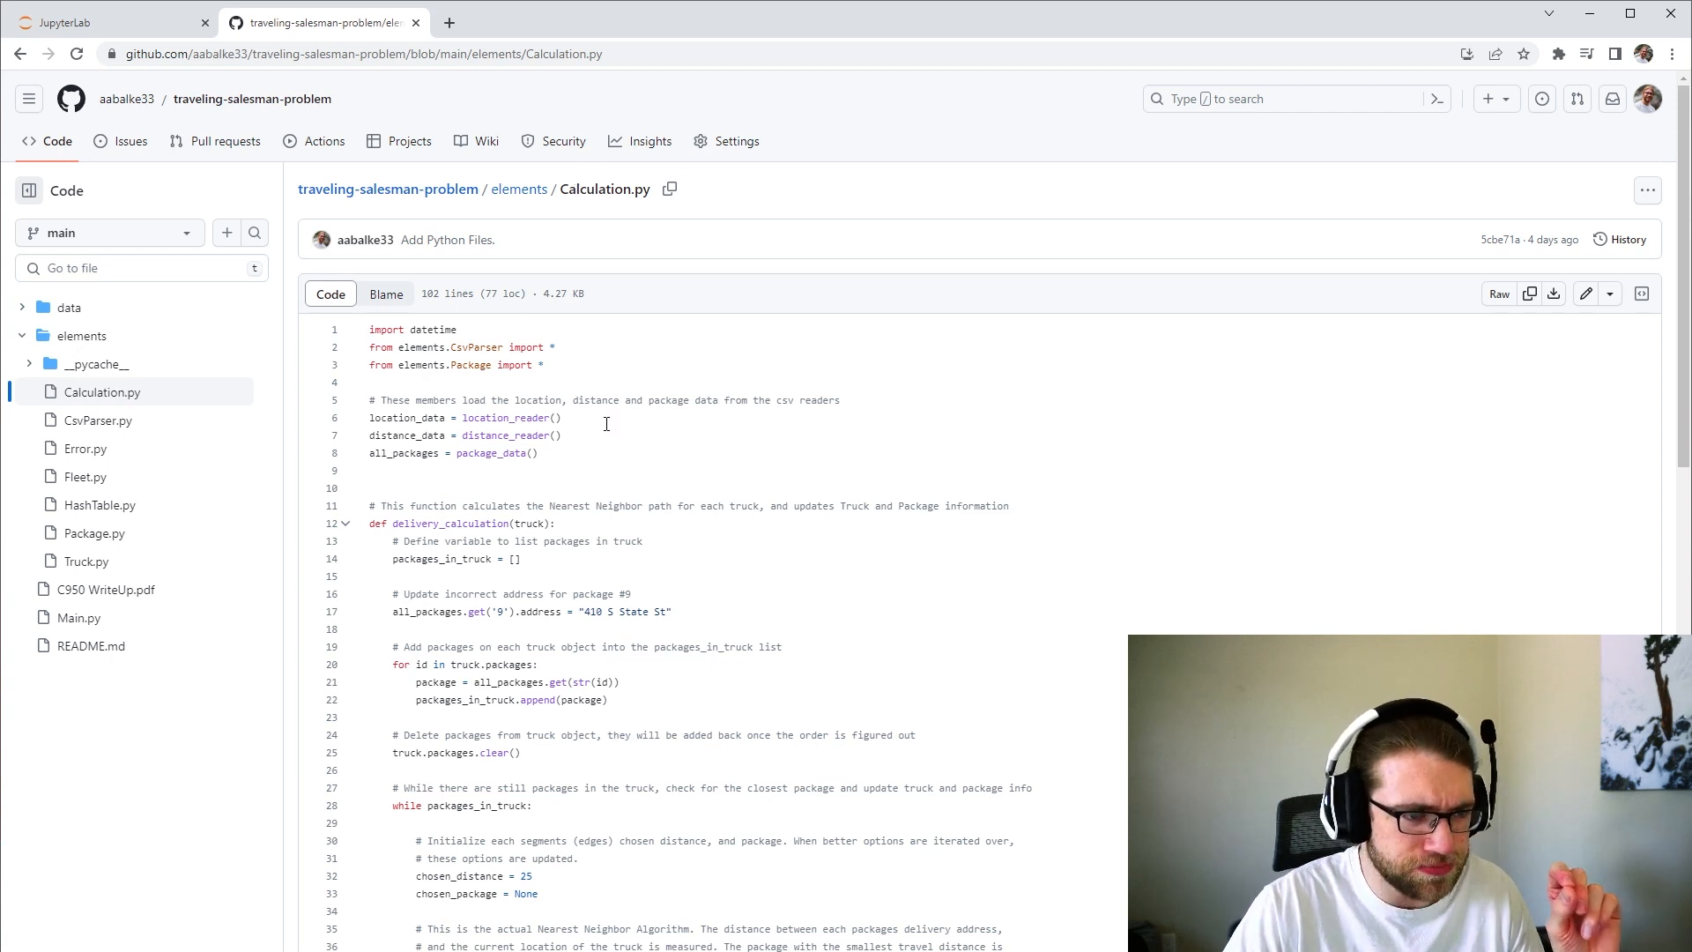
- Read through Calculation.py's nearest-neighbor delivery code, then go back to the repository main page
scroll(down, 3)
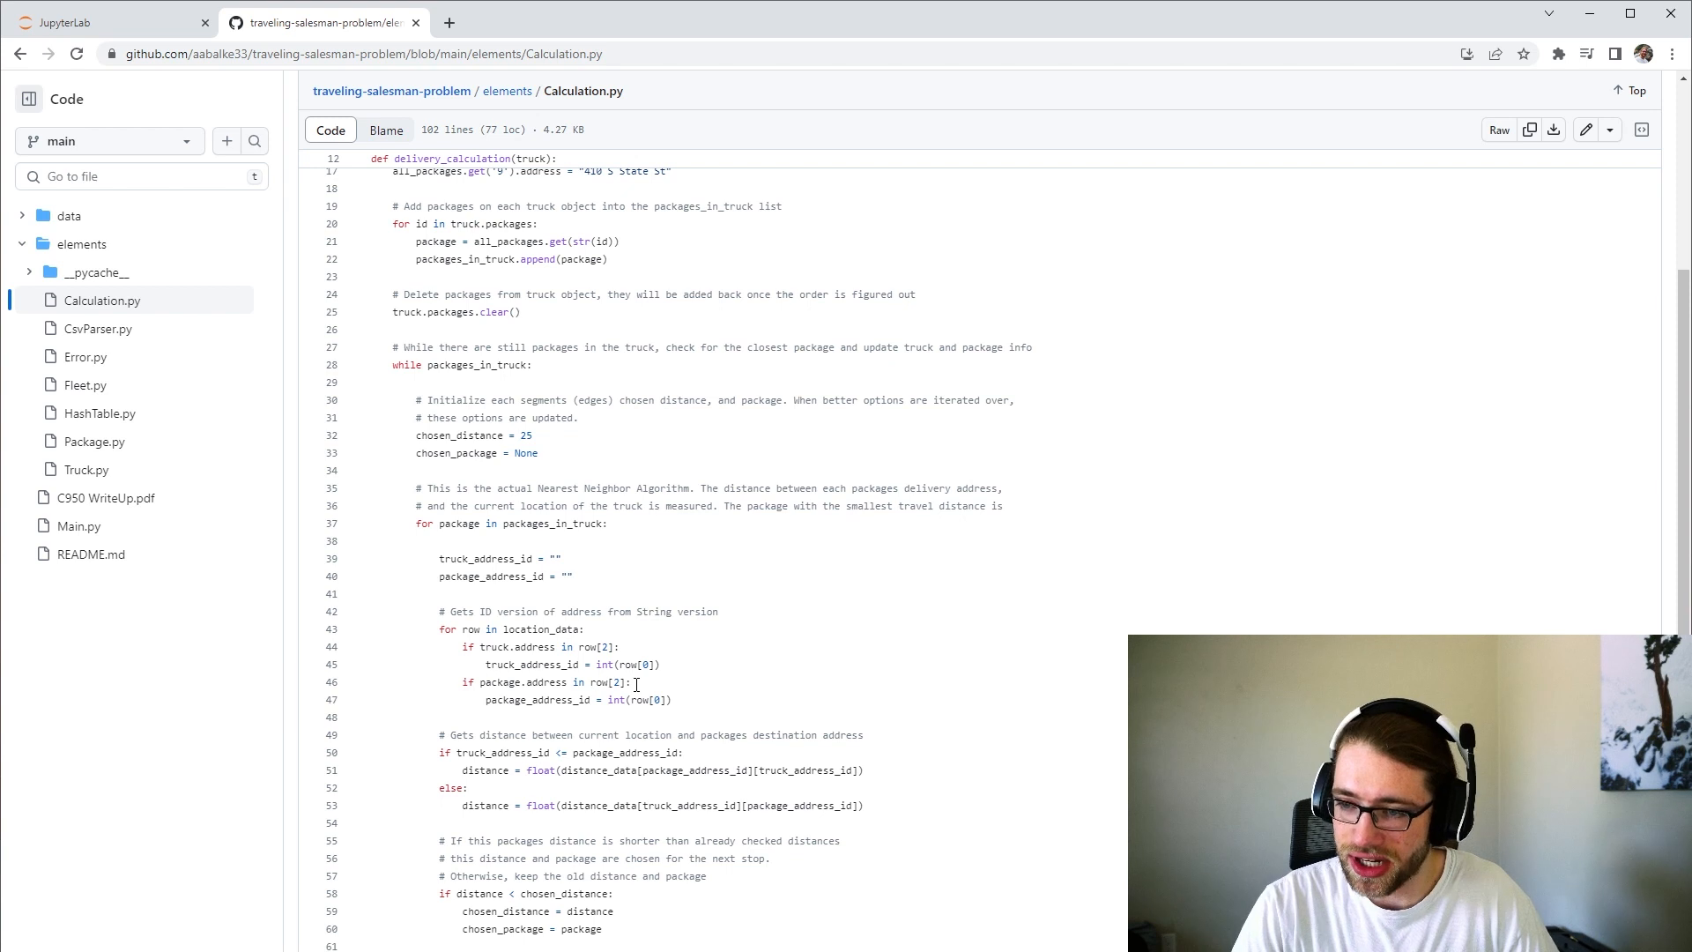
scroll(down, 3)
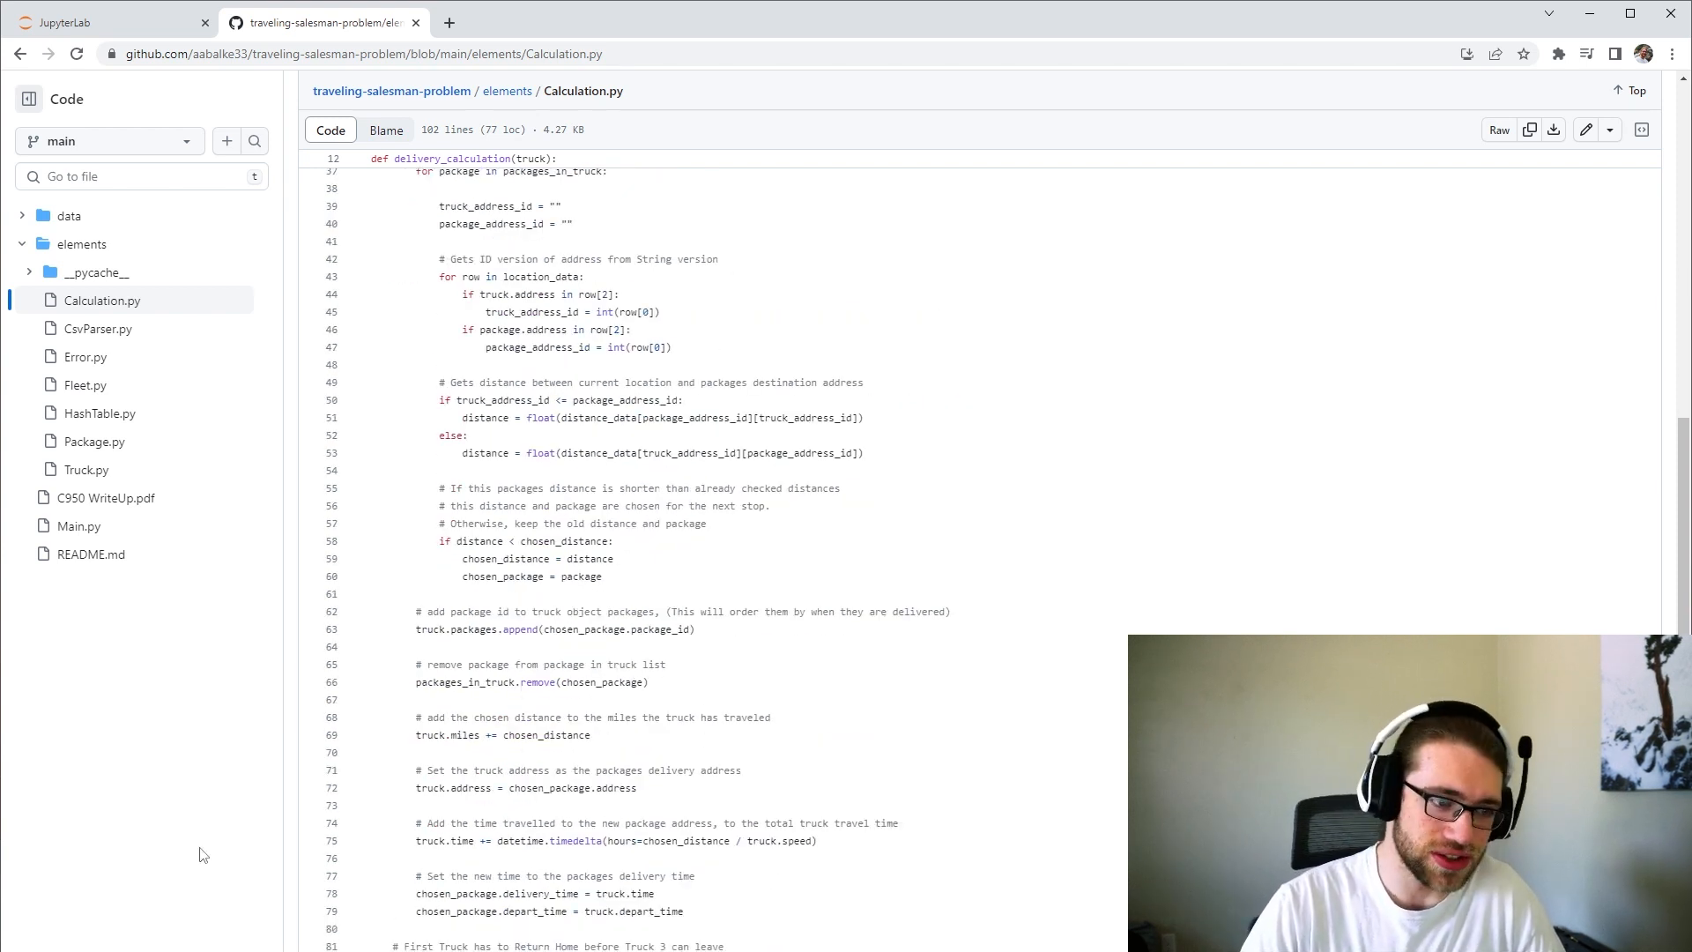
scroll(down, 3)
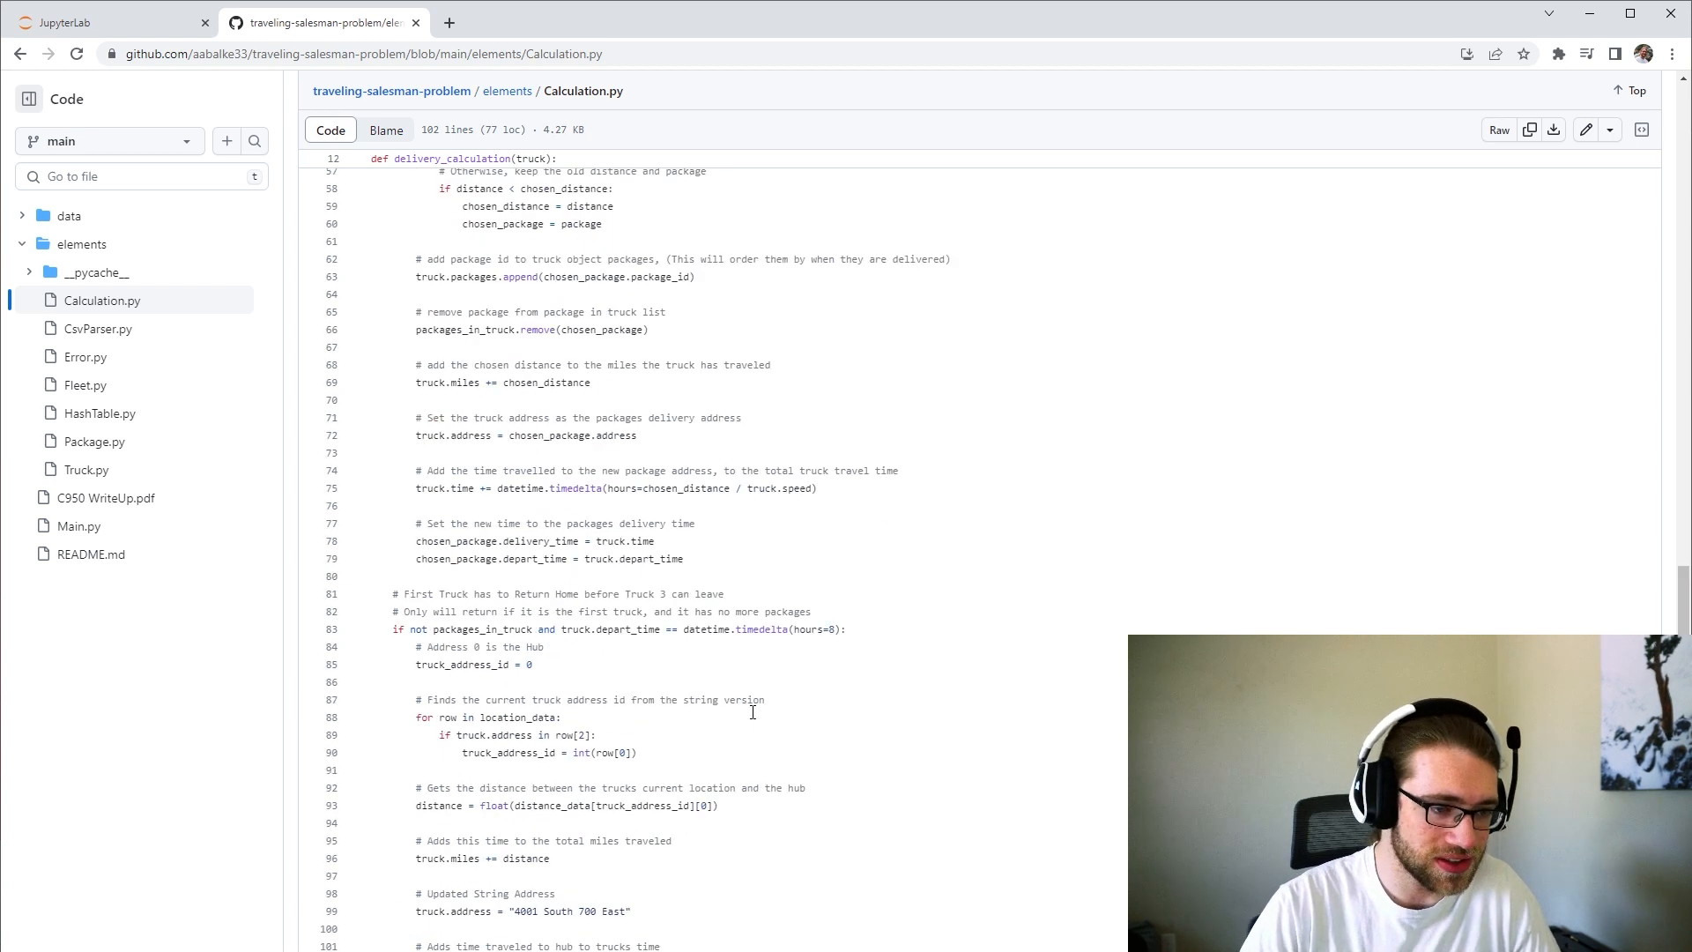
click(391, 90)
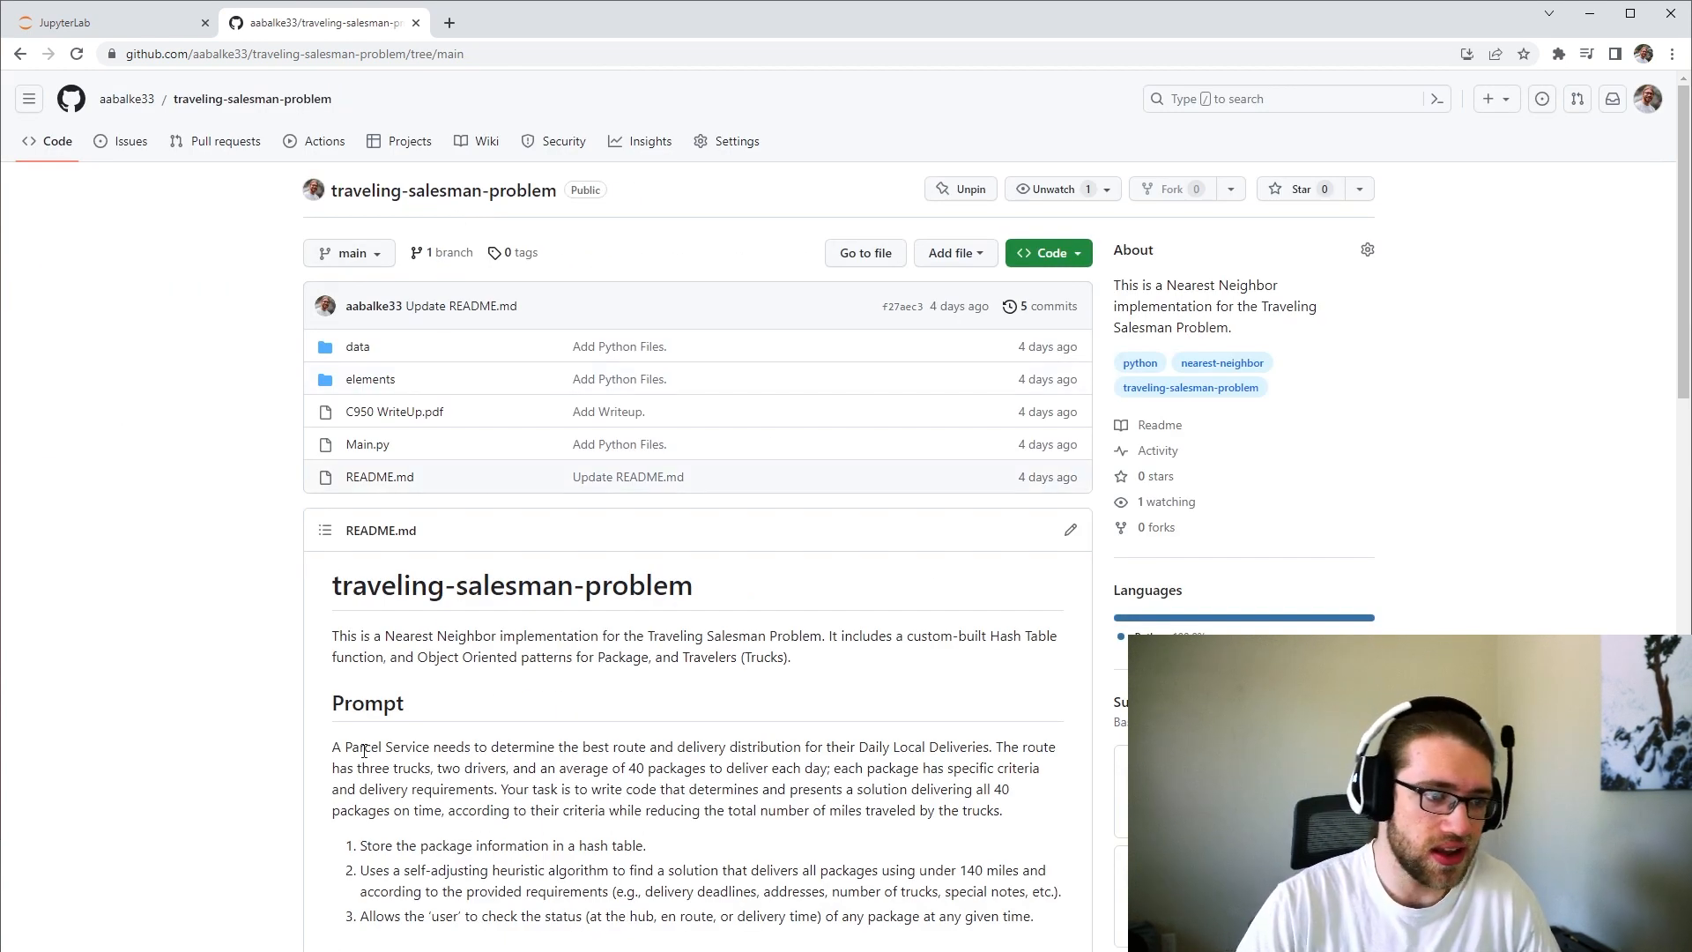
- Scroll the README down to the Usage section with the cloud demo instructions
scroll(down, 3)
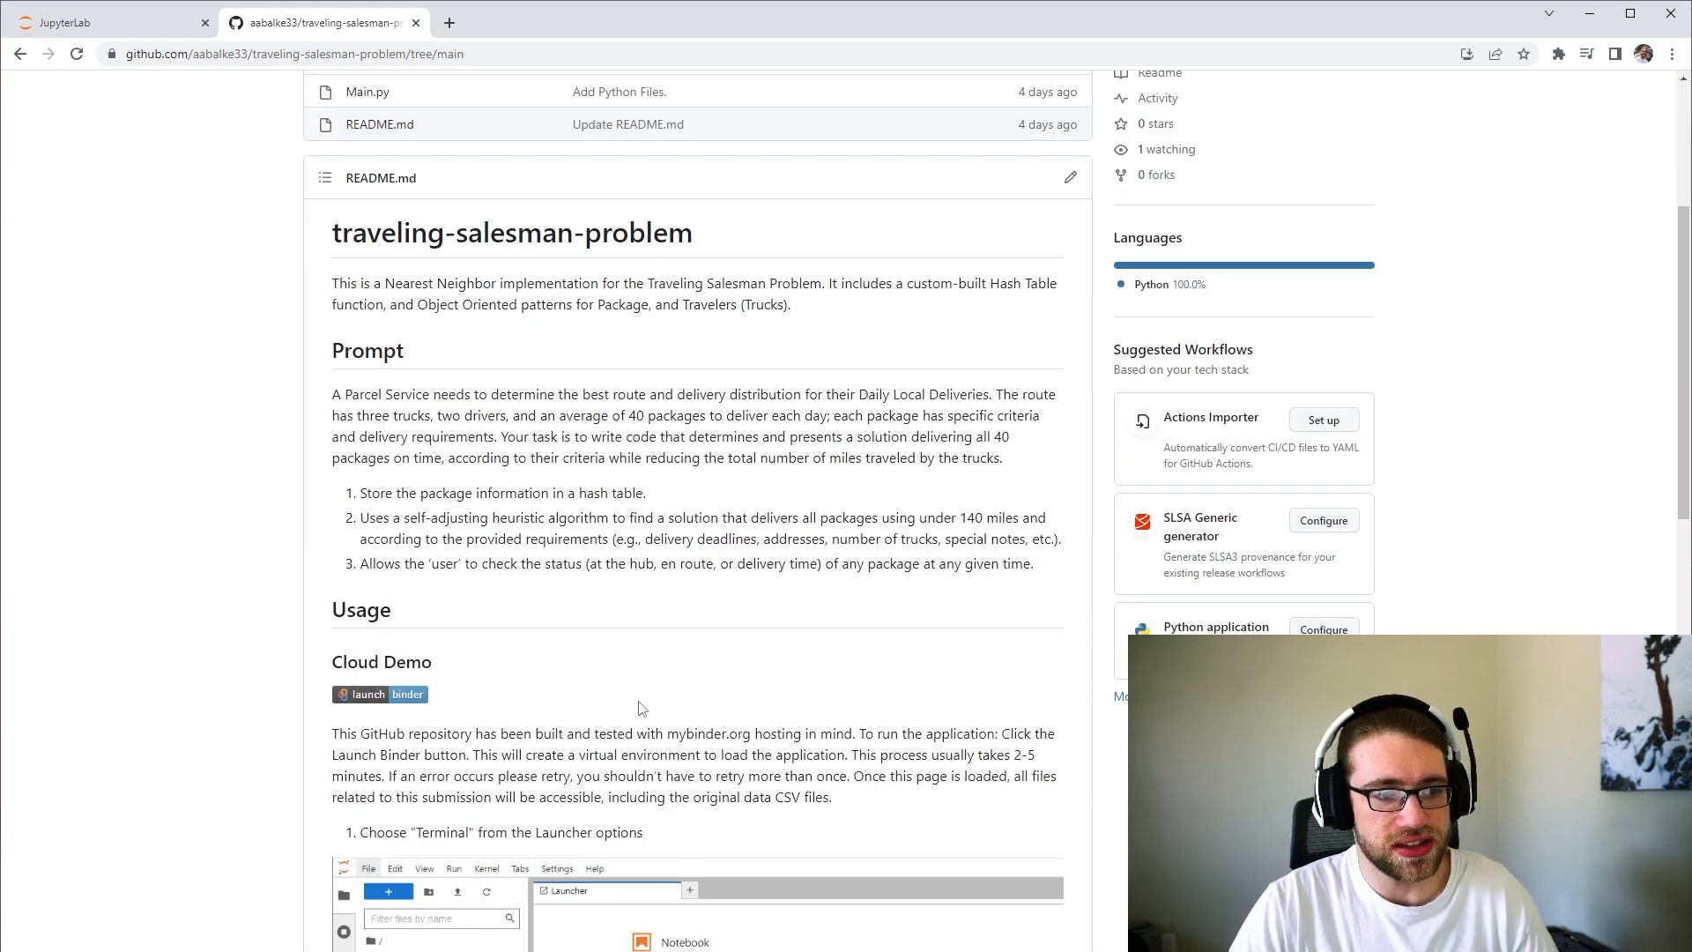
scroll(down, 3)
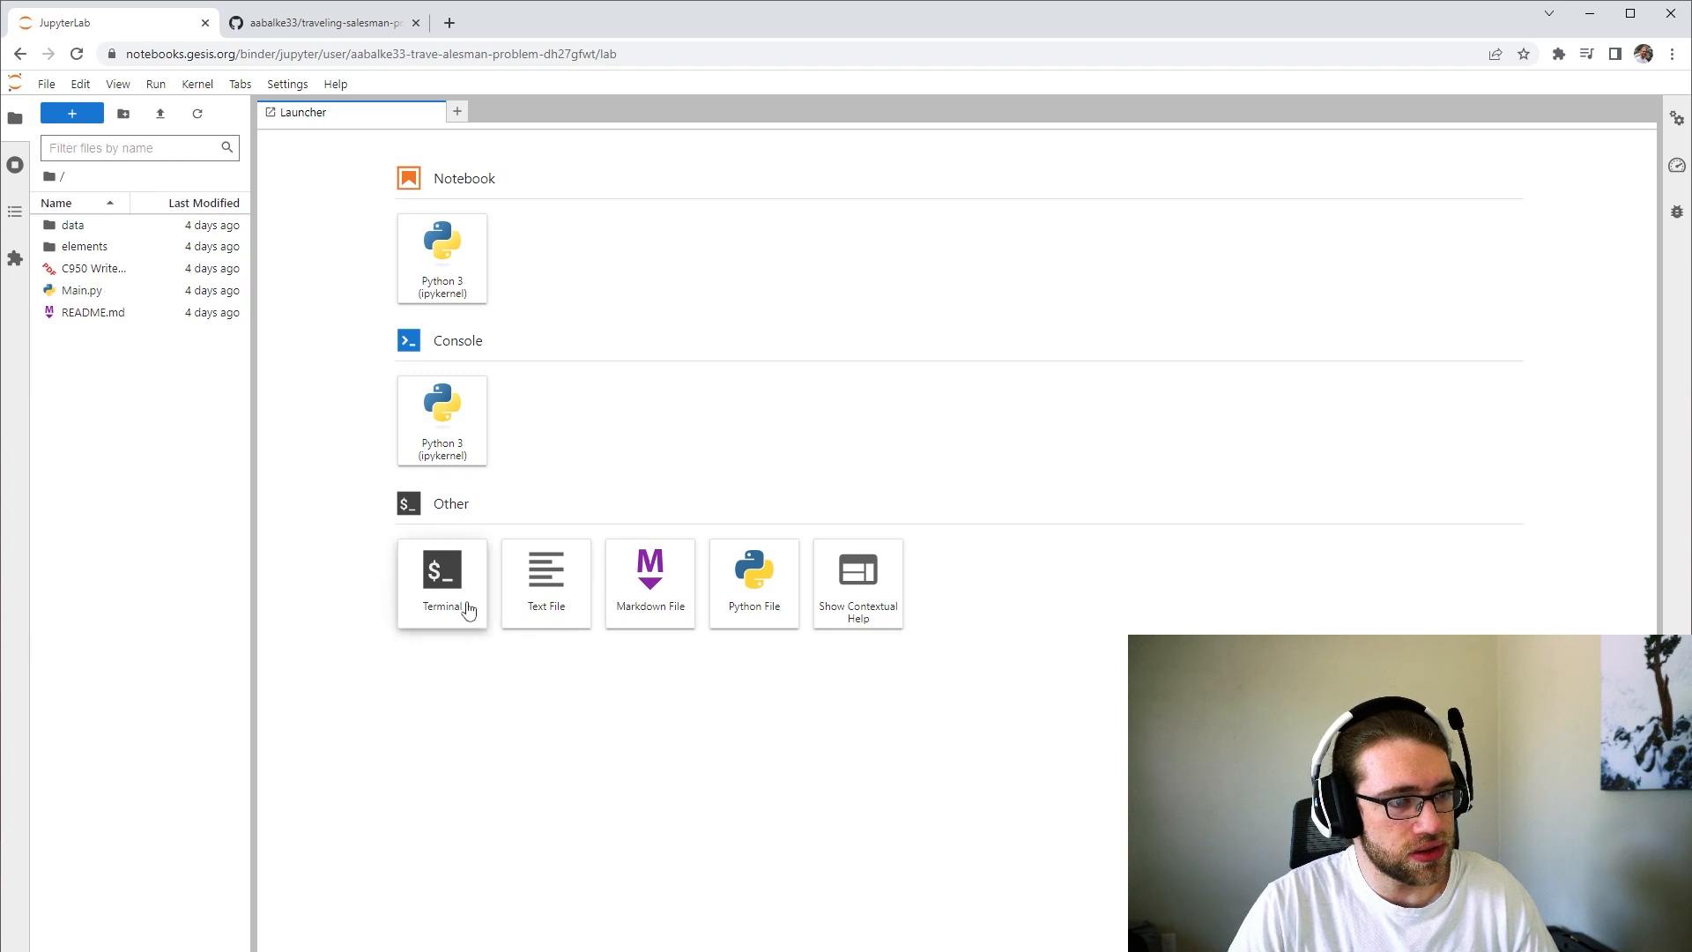
- Run 'python Main.py' in a new terminal, printing 104.2 total miles and the simulation prompt
click(441, 574)
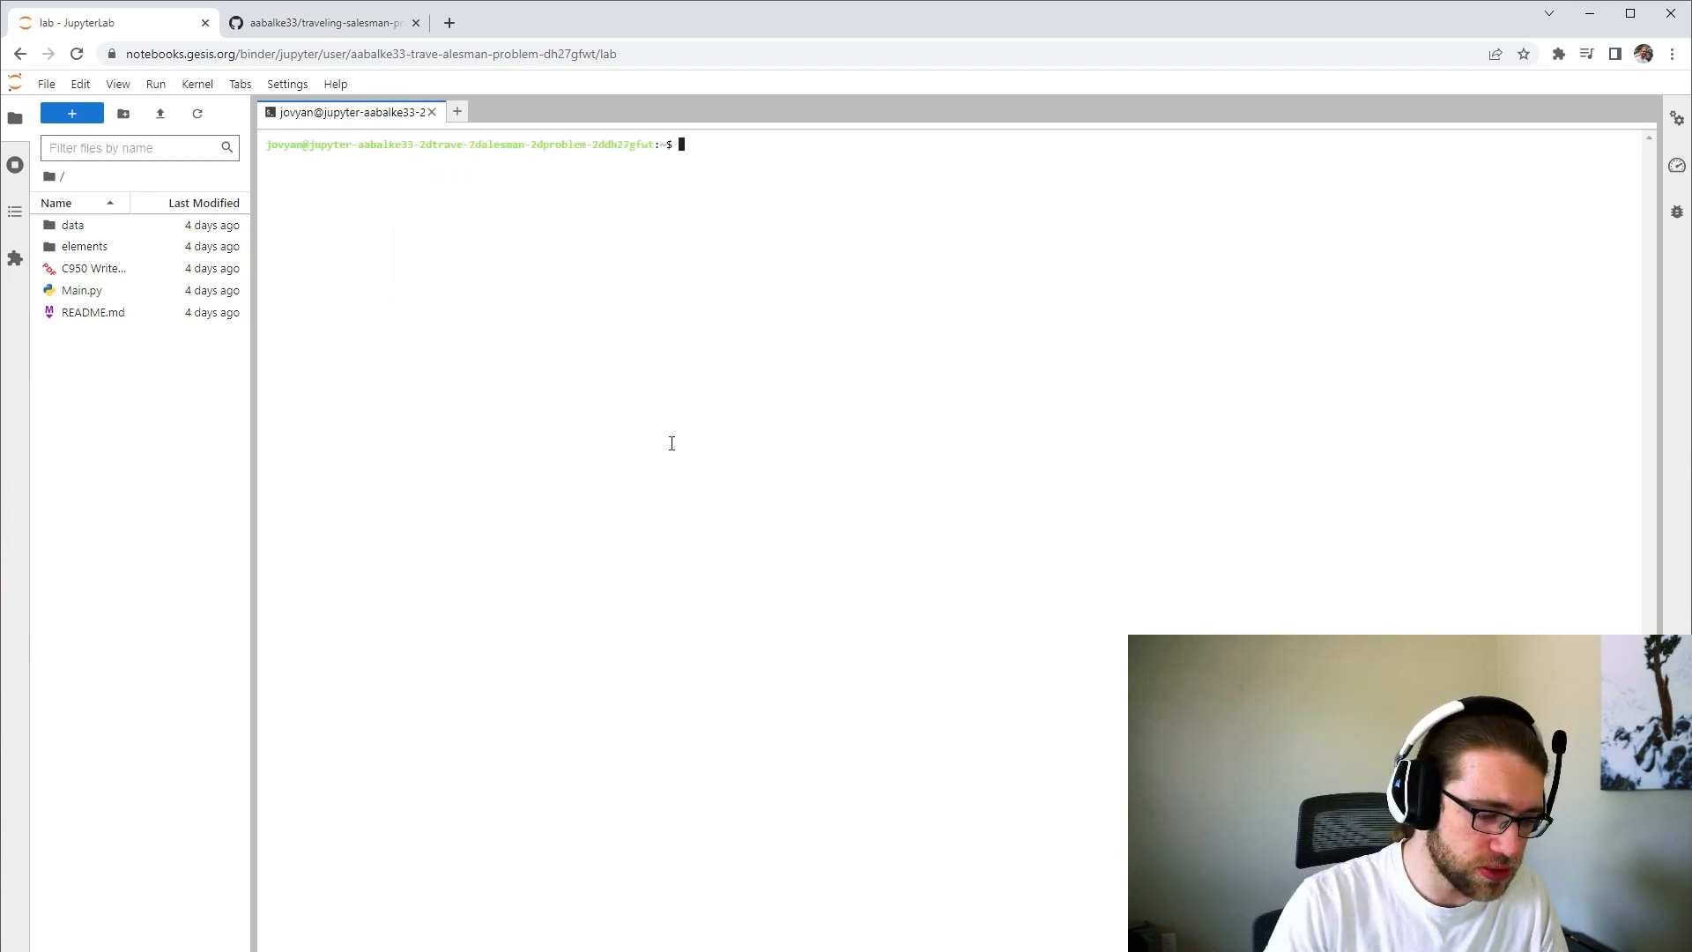
text(python)
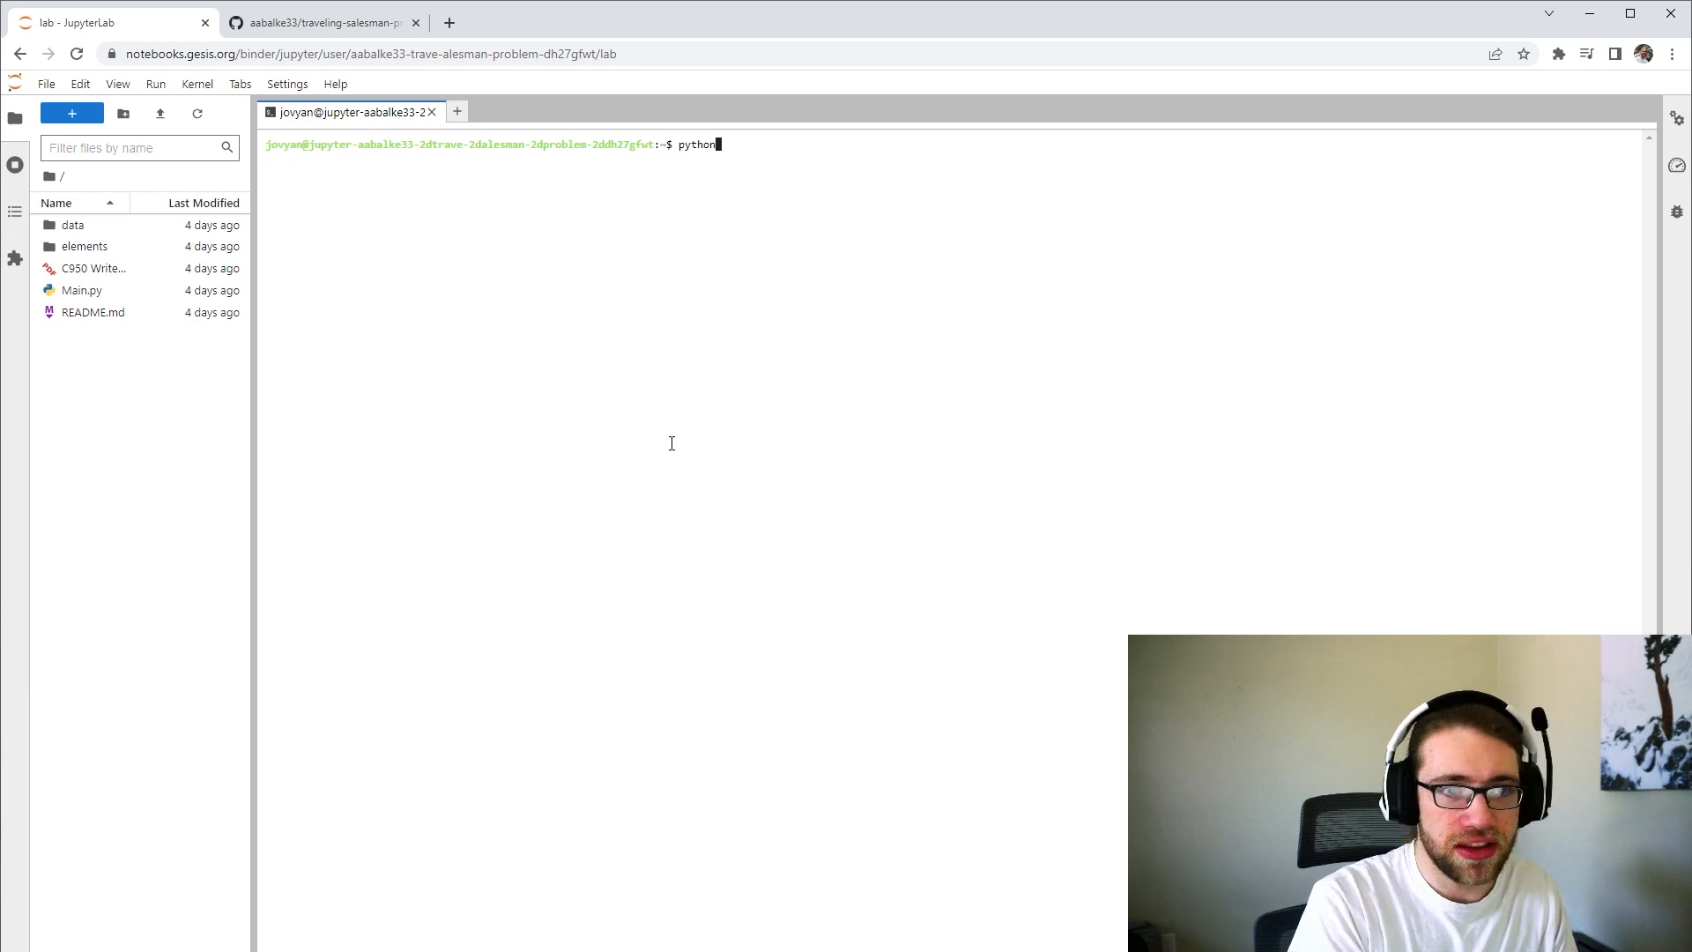
text(Main.py)
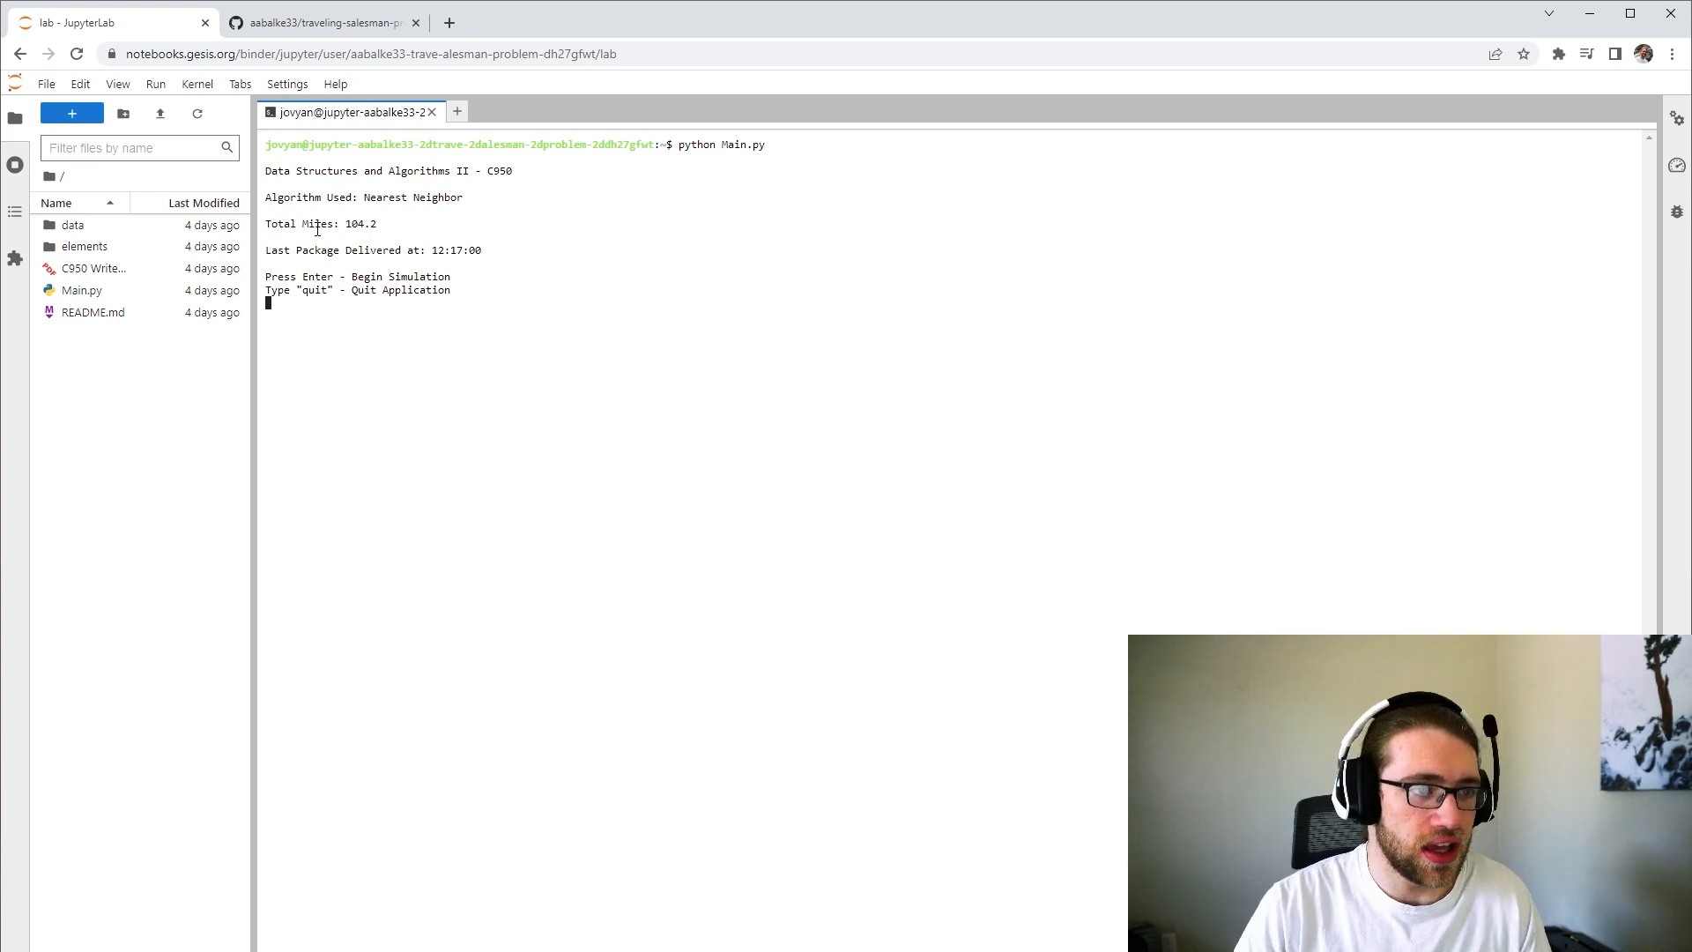
- Begin the simulation at time 10:00:00 and list the status of all 40 packages
key(enter)
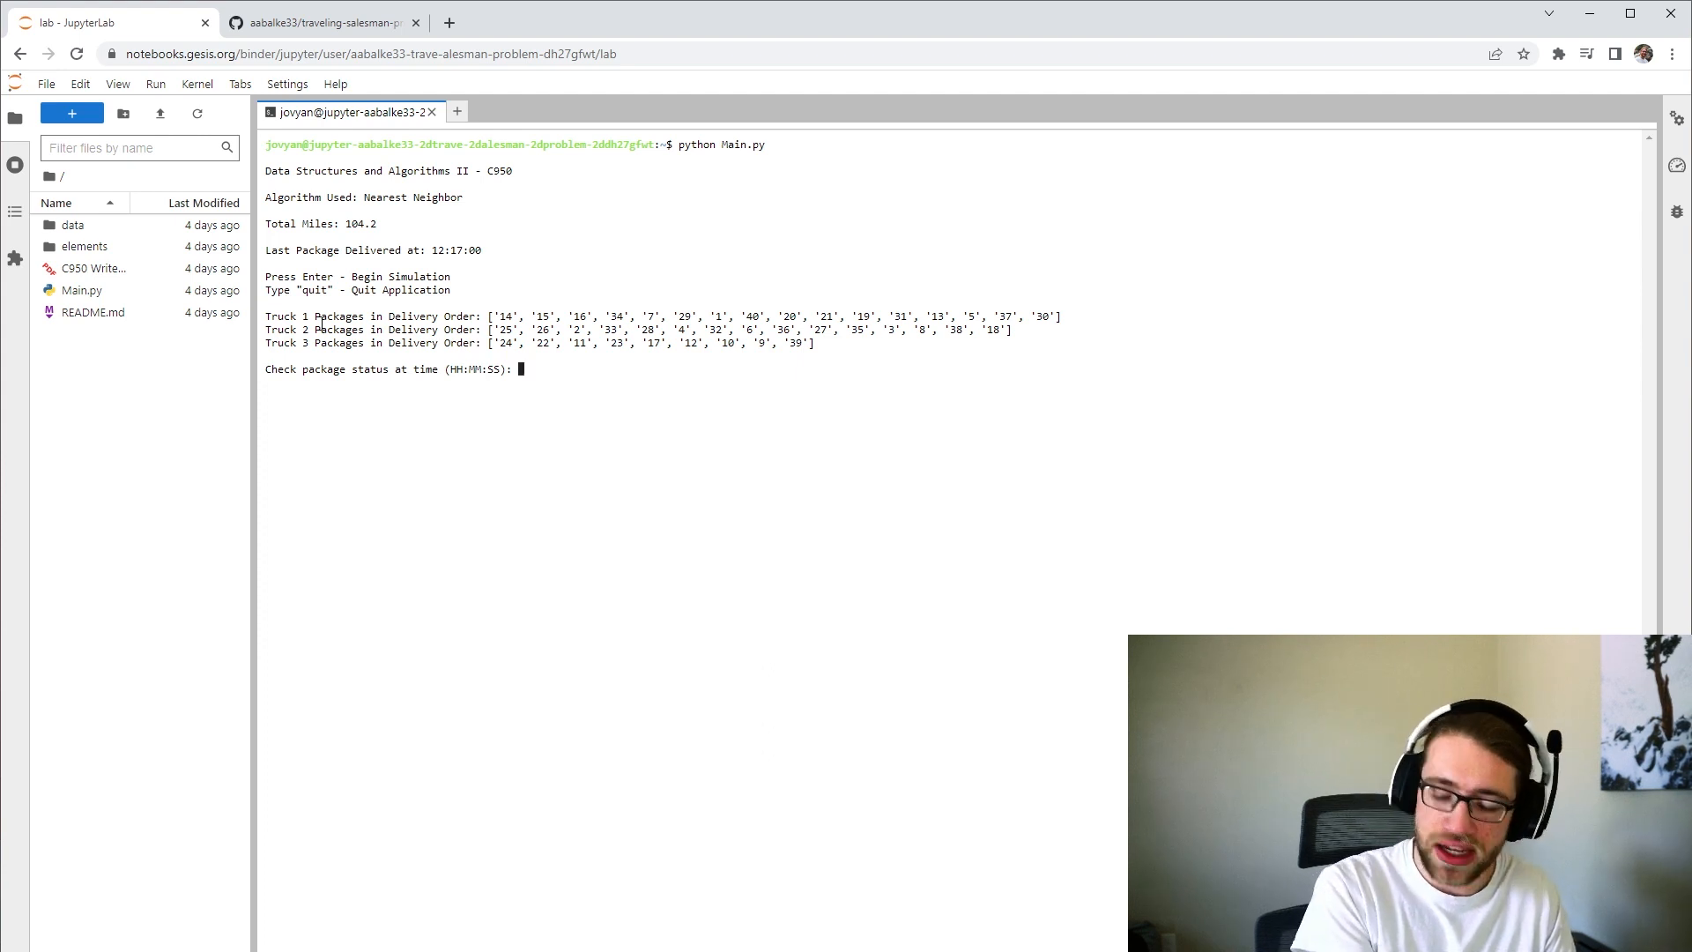
text(10:00:00)
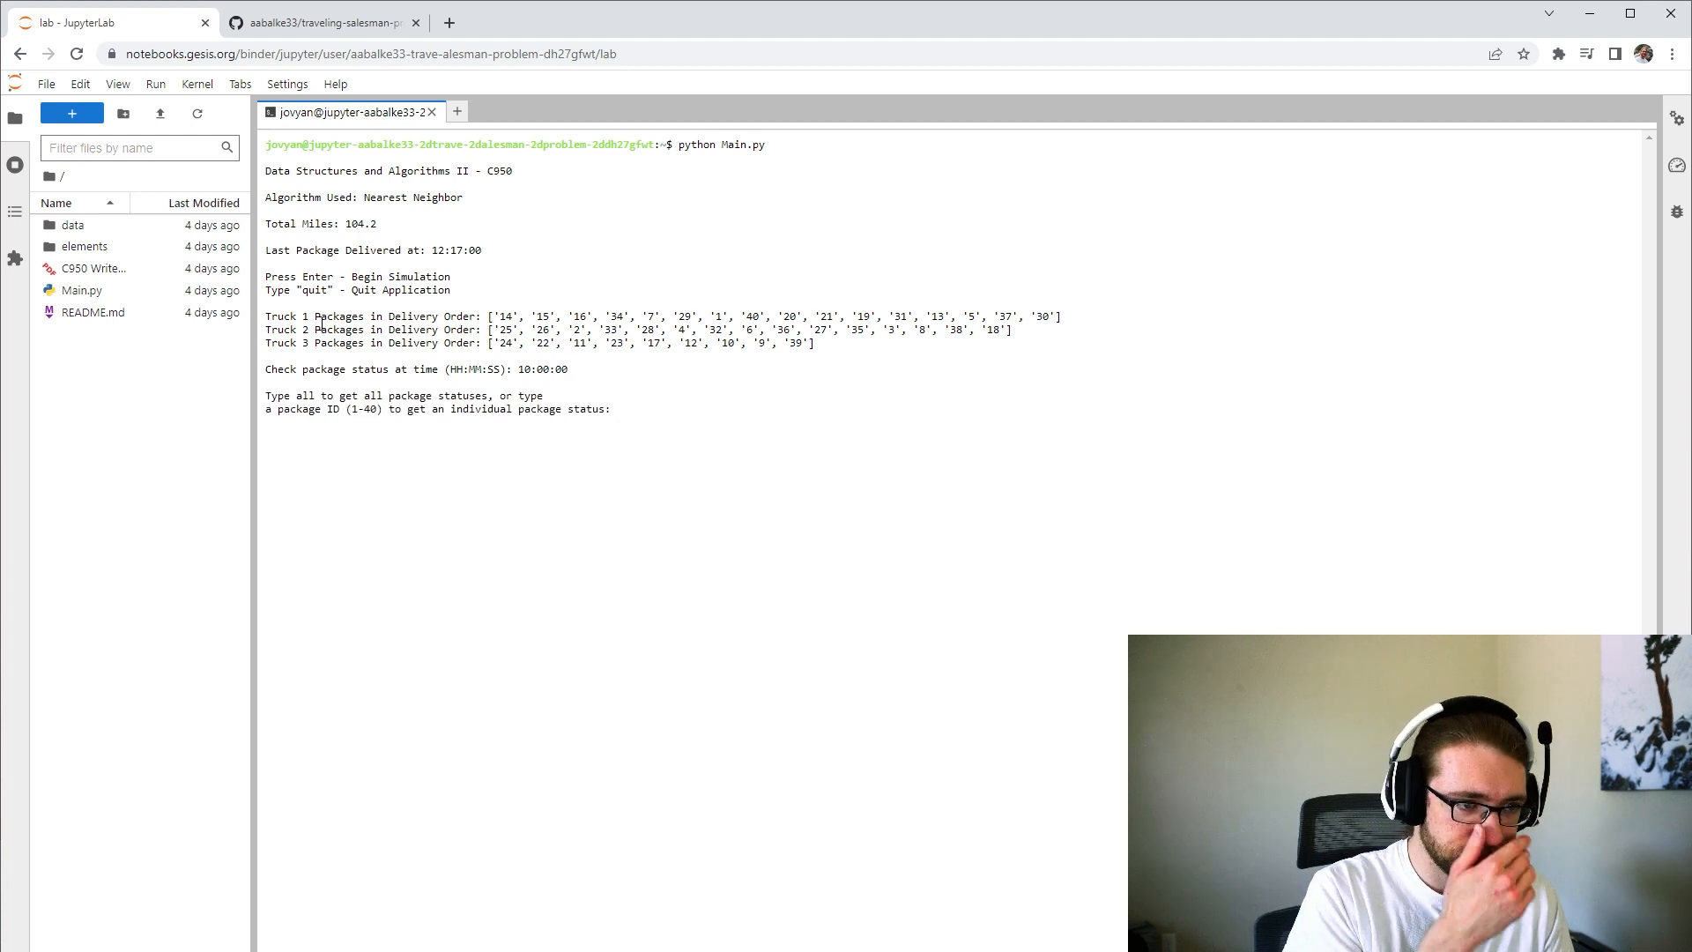
text(all)
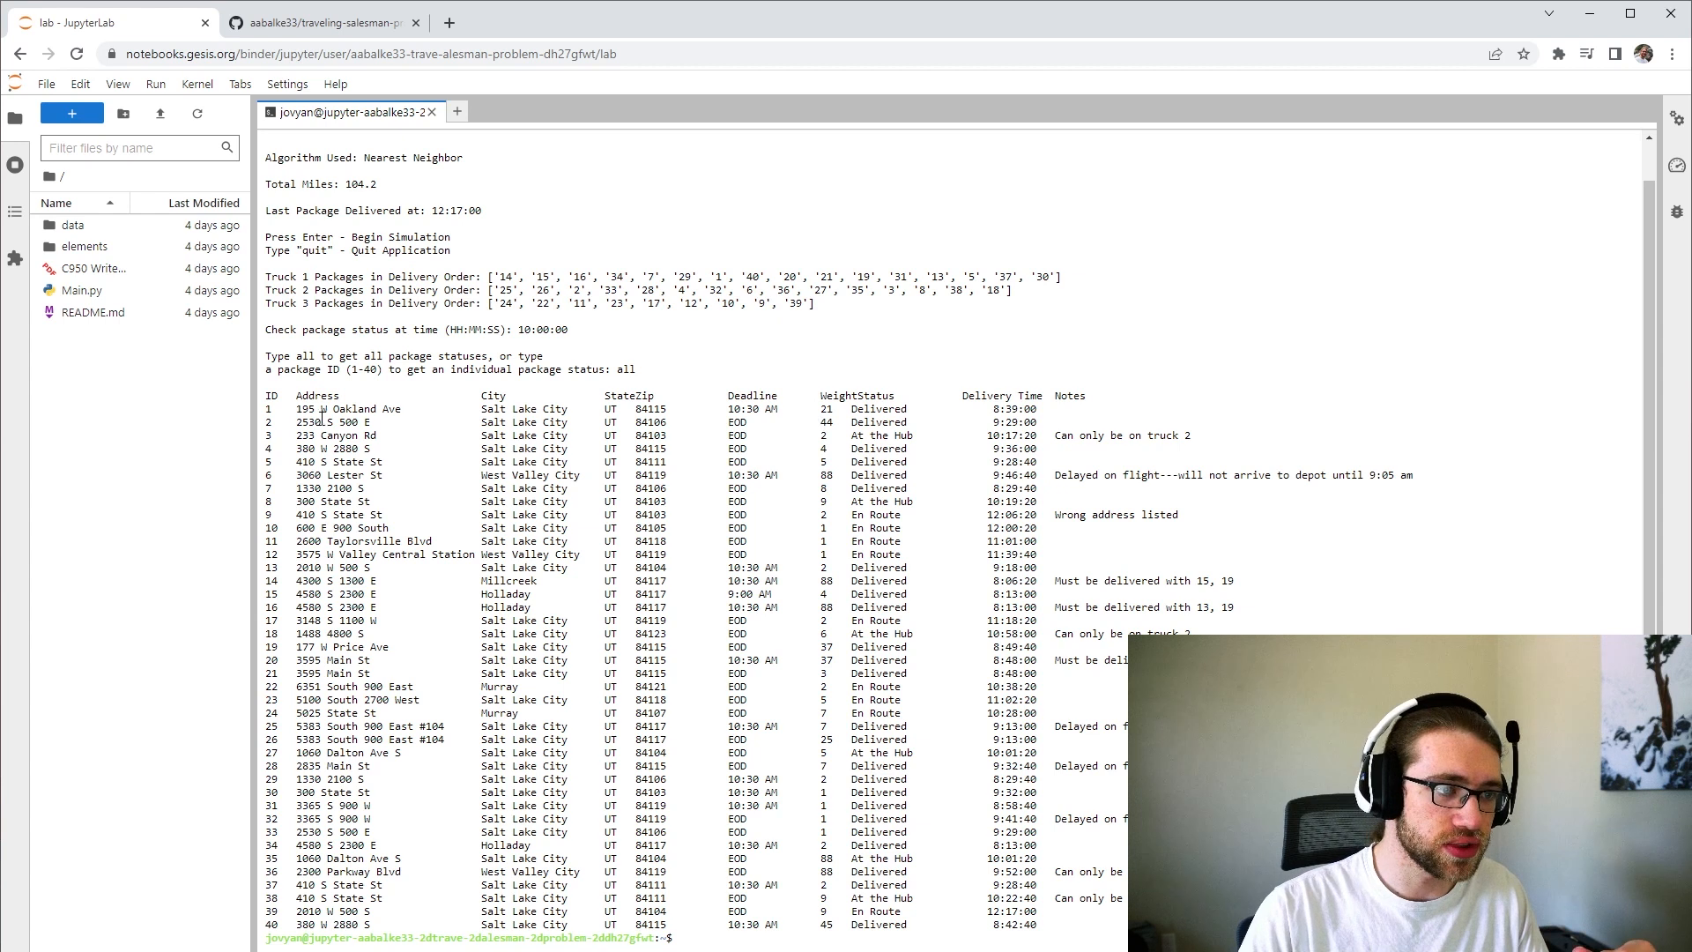
mouse_move(794, 425)
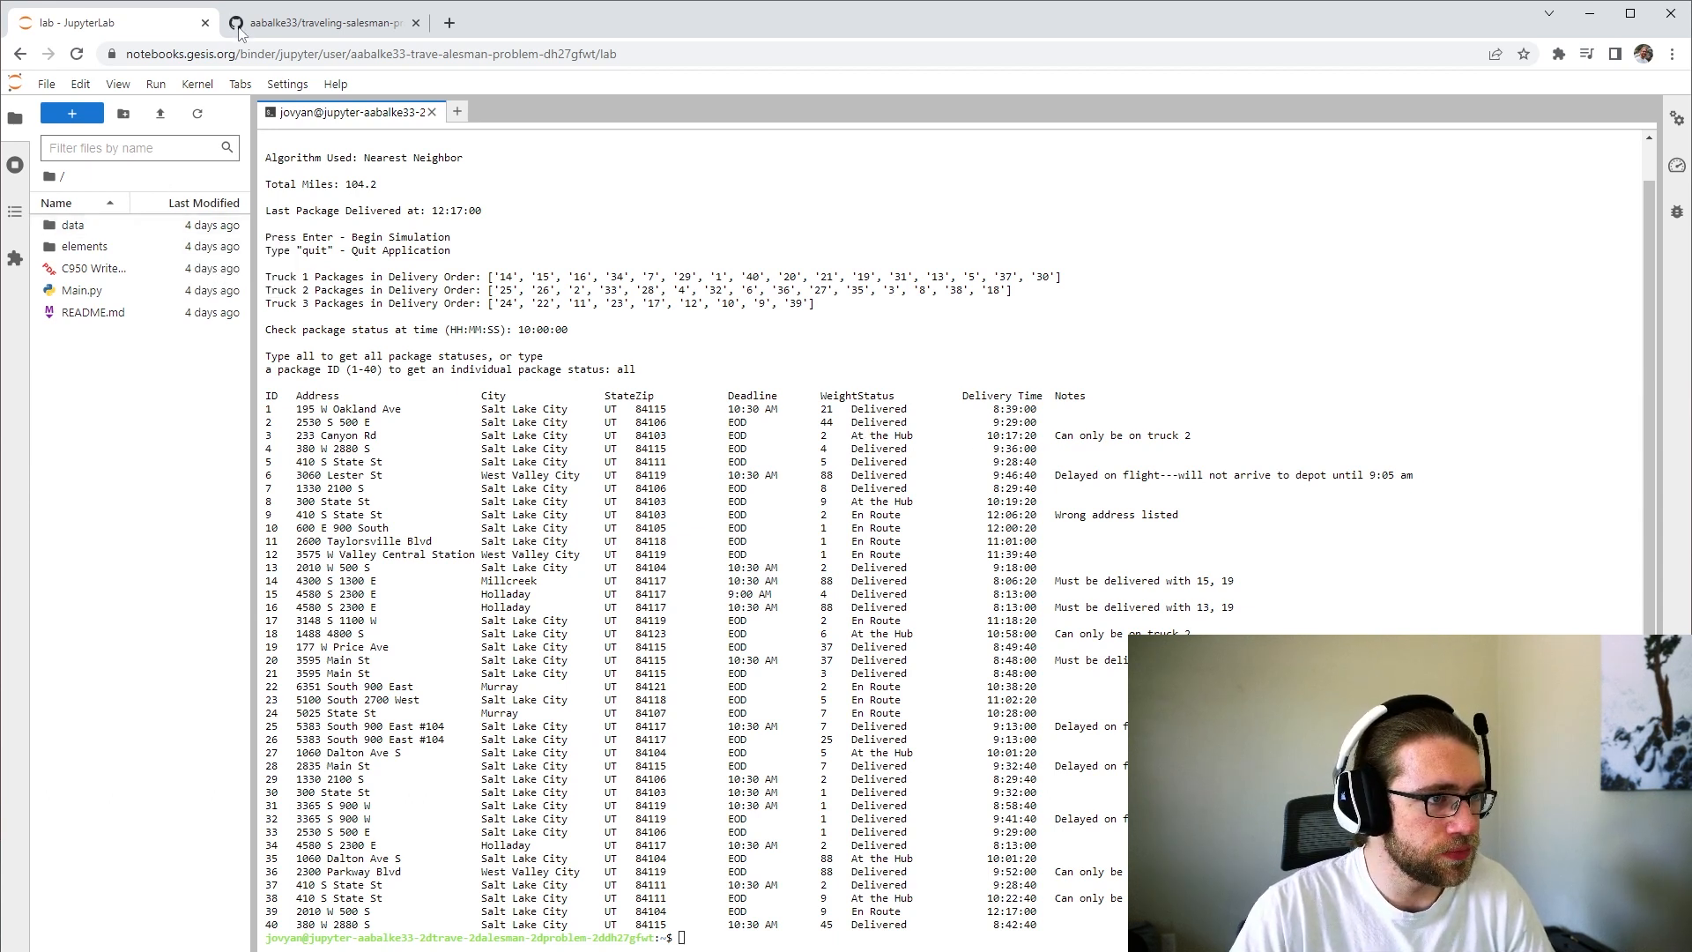
- Return to the GitHub repository and open C950 WriteUp.pdf
click(319, 21)
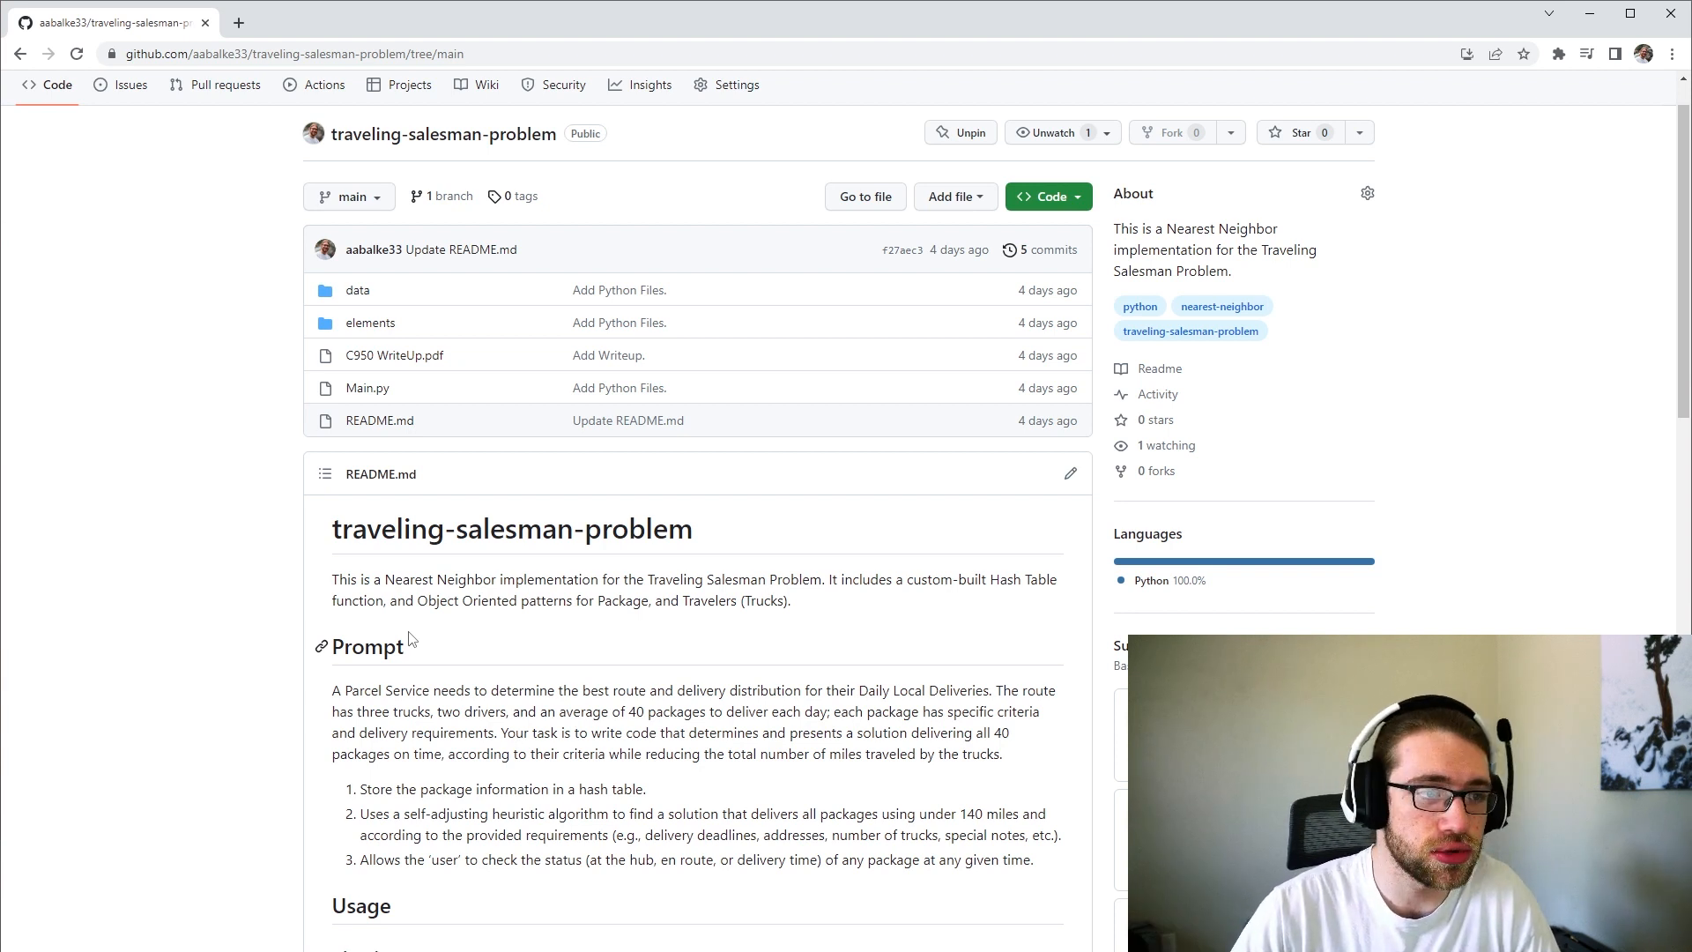
click(395, 354)
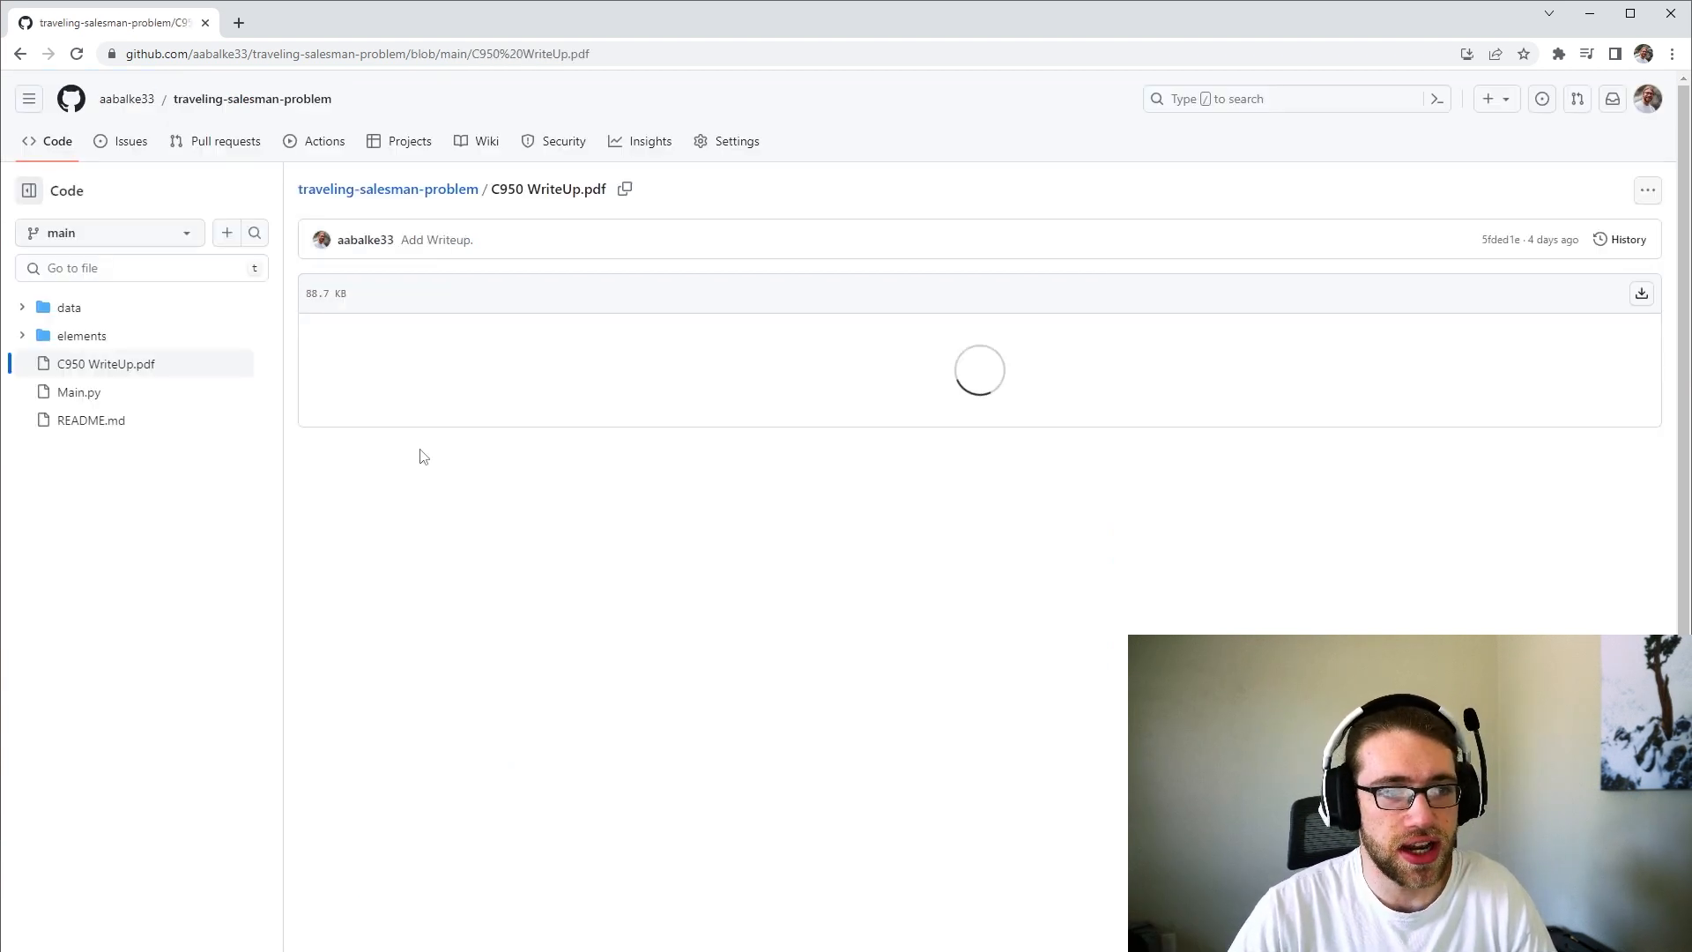